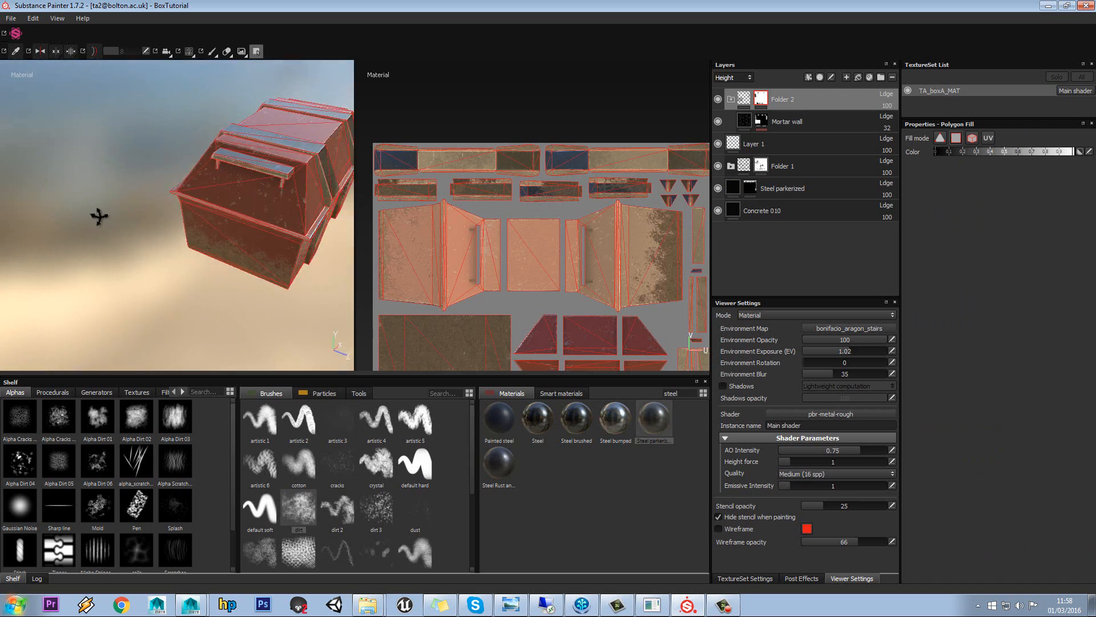
View the box from the front with the Paint brush active and the wireframe overlay toggled off.
drag(98, 217, 149, 159)
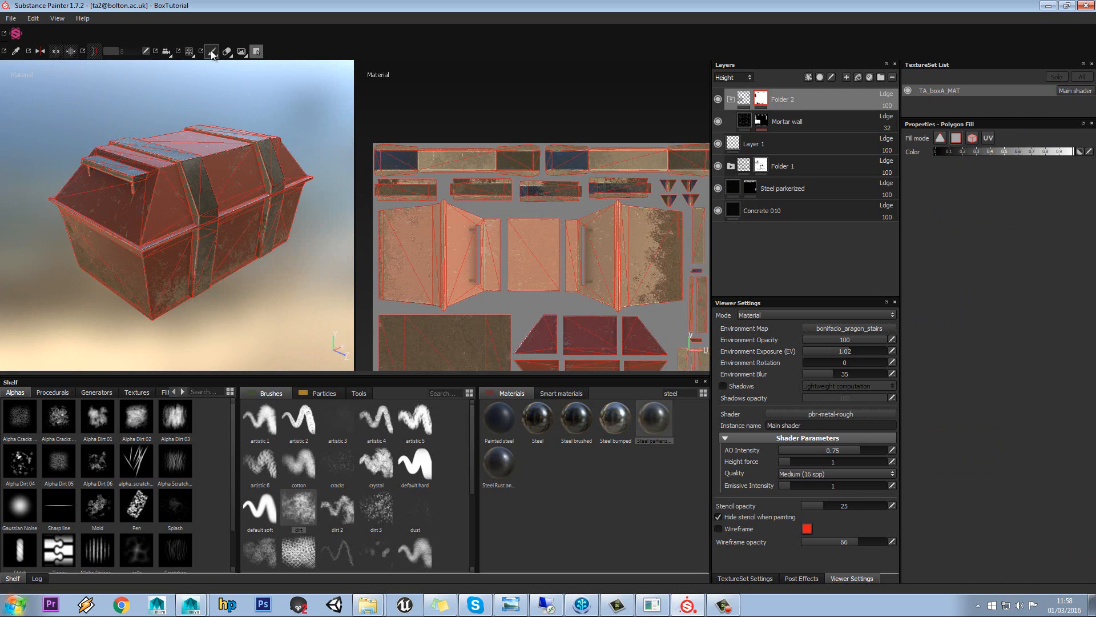
click(211, 51)
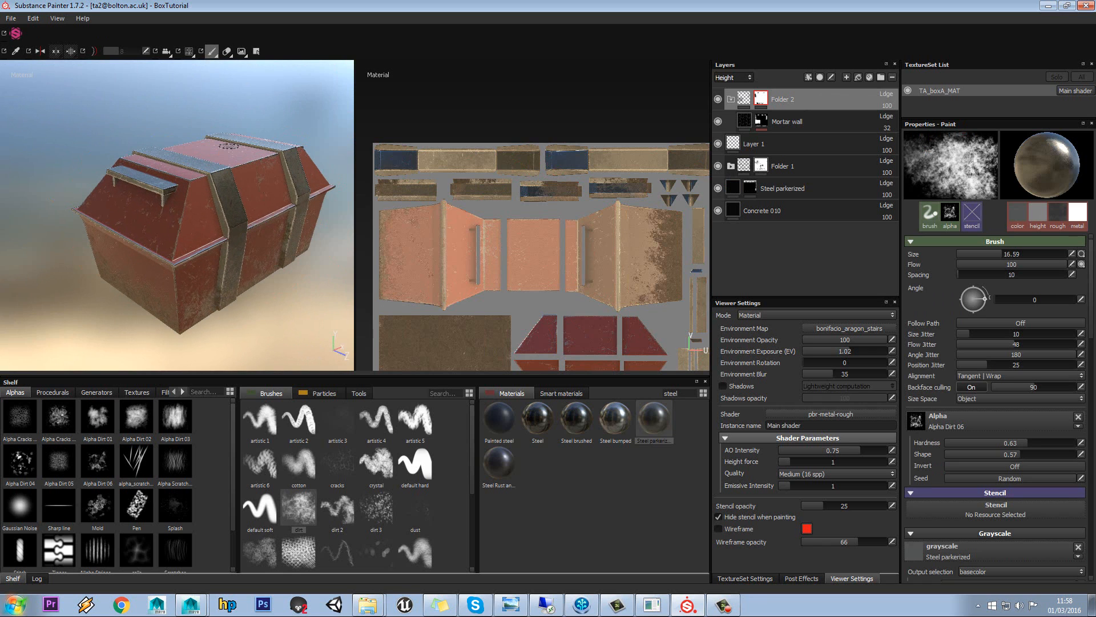
click(718, 528)
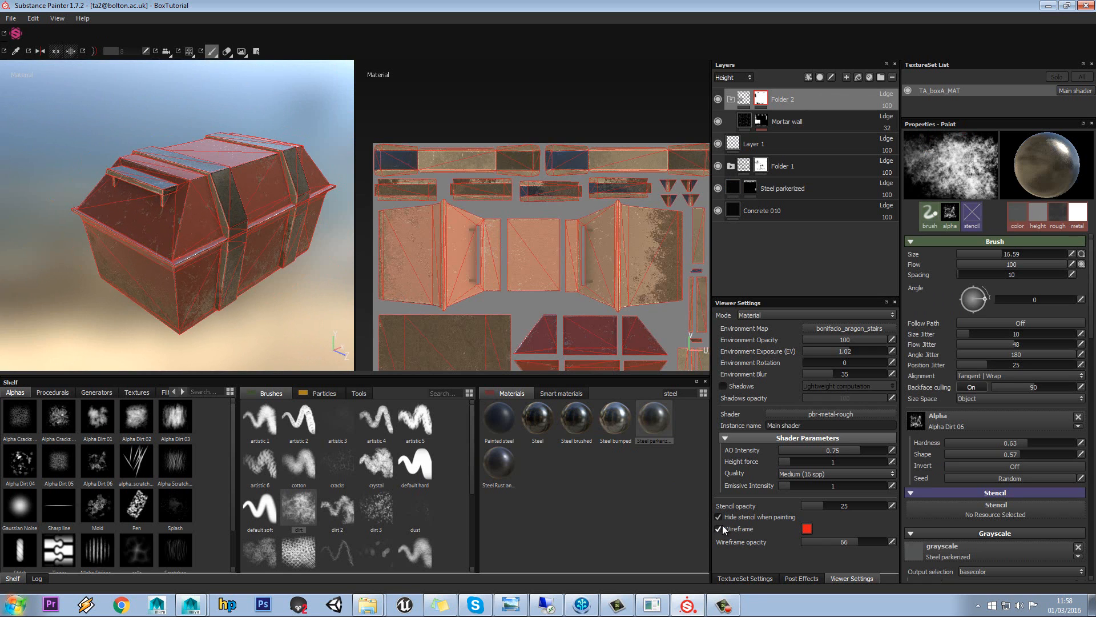
click(719, 529)
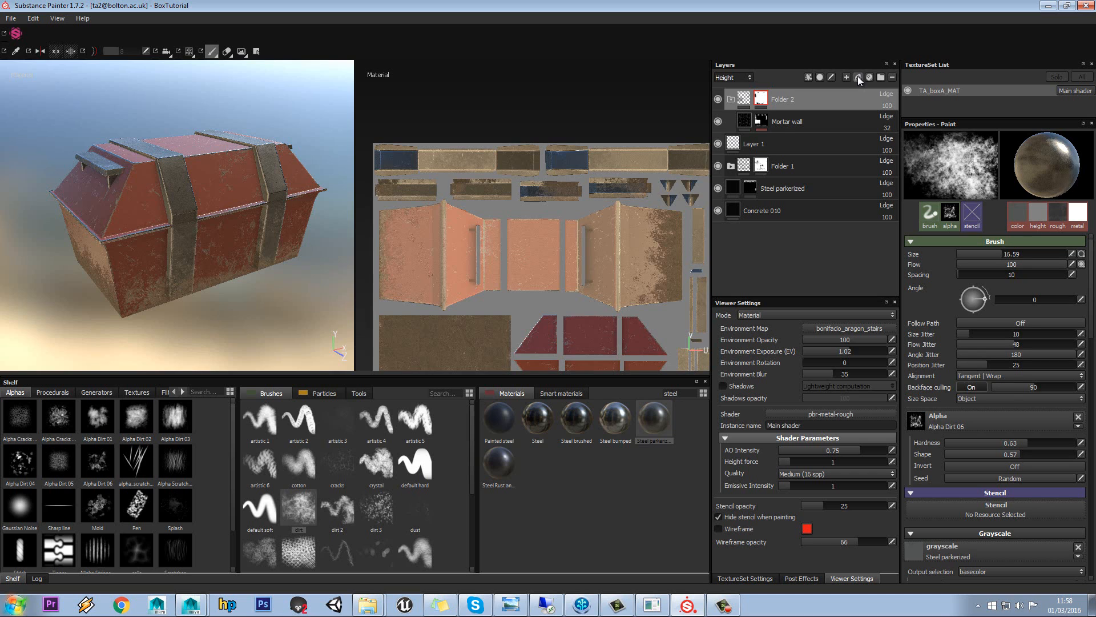
Add a fill layer on top of the stack with a rusty brown-orange base colour.
click(859, 76)
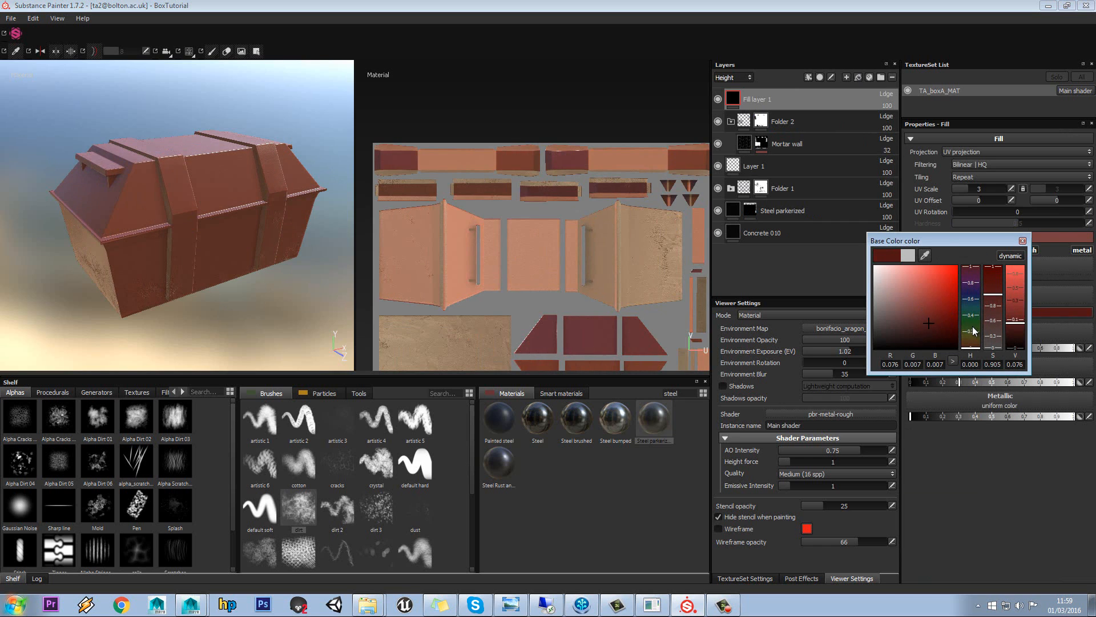
click(938, 323)
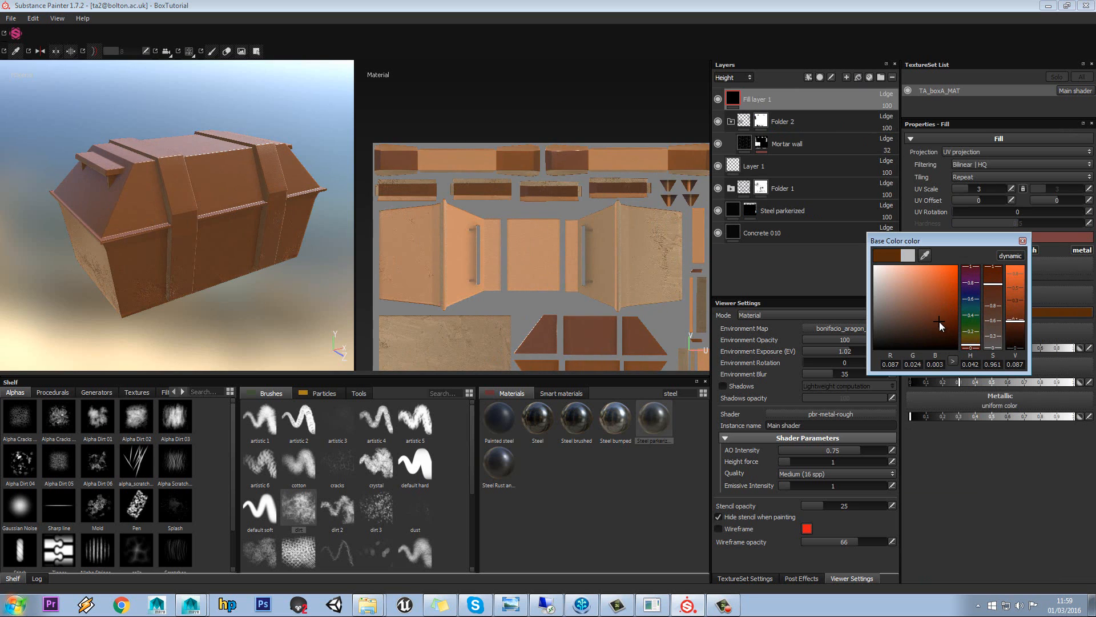
click(1023, 240)
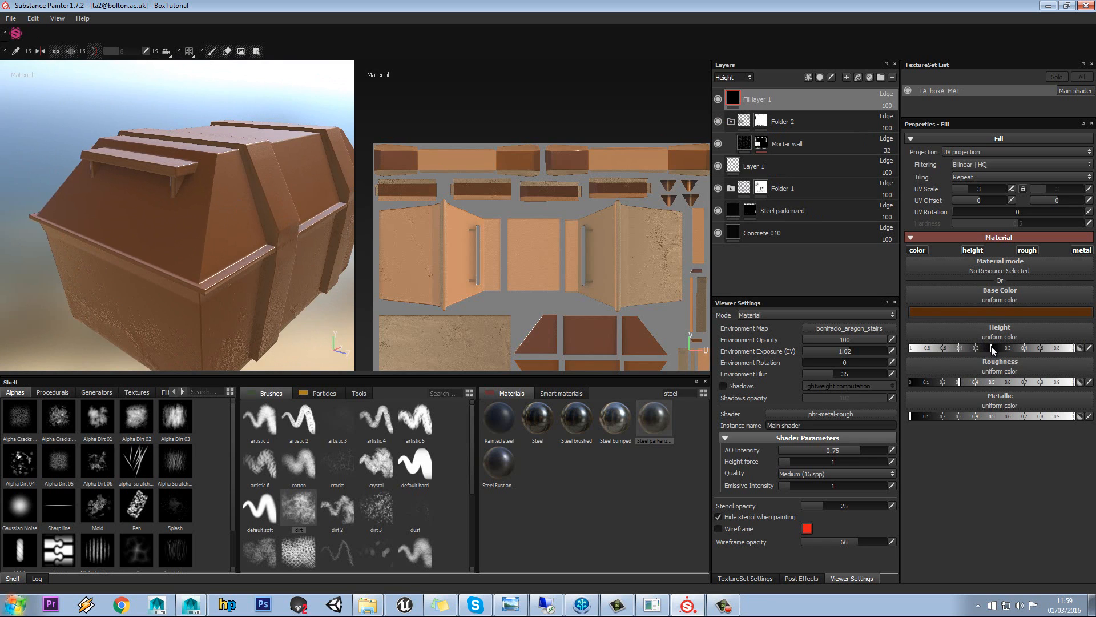
mouse_move(952, 392)
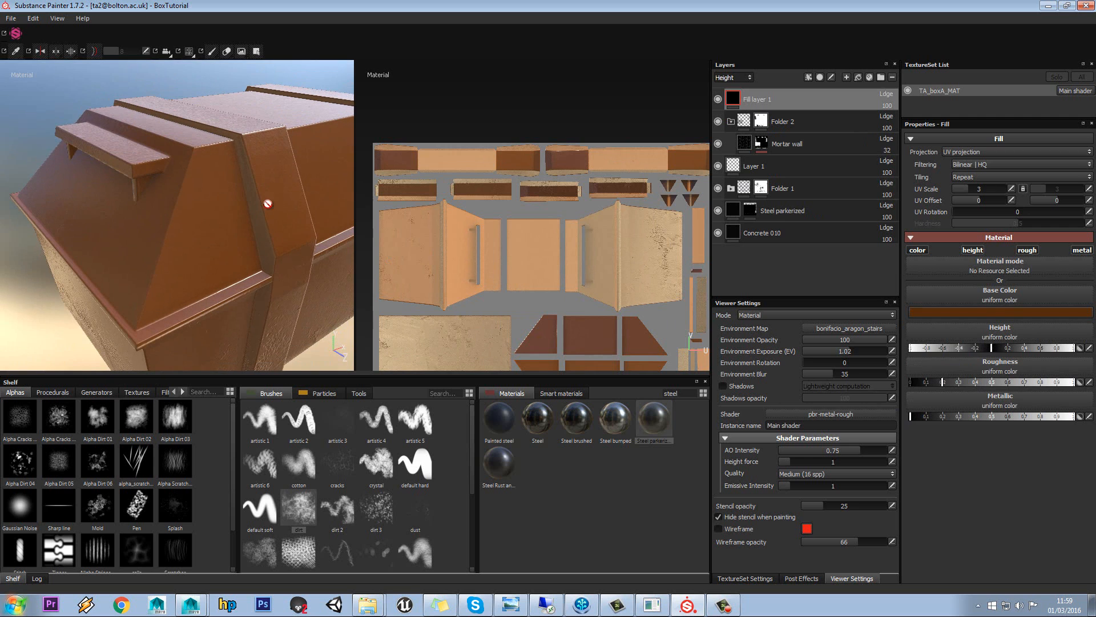
Give Fill layer 1 a black mask and pick the Alpha Dirt 03 alpha from the shelf.
right_click(755, 98)
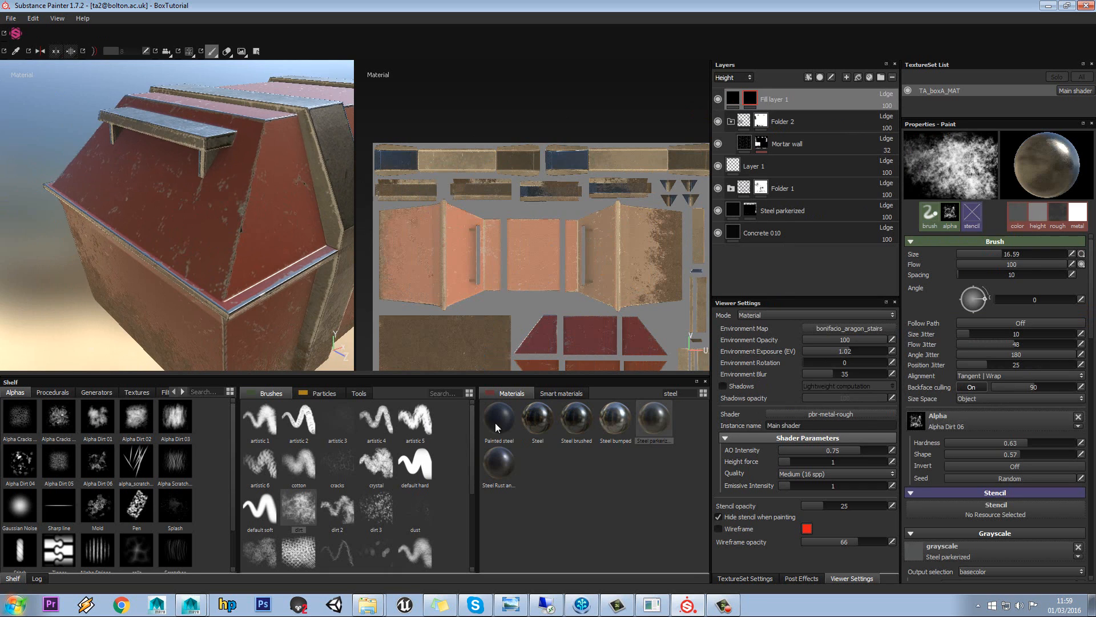
scroll(down, 3)
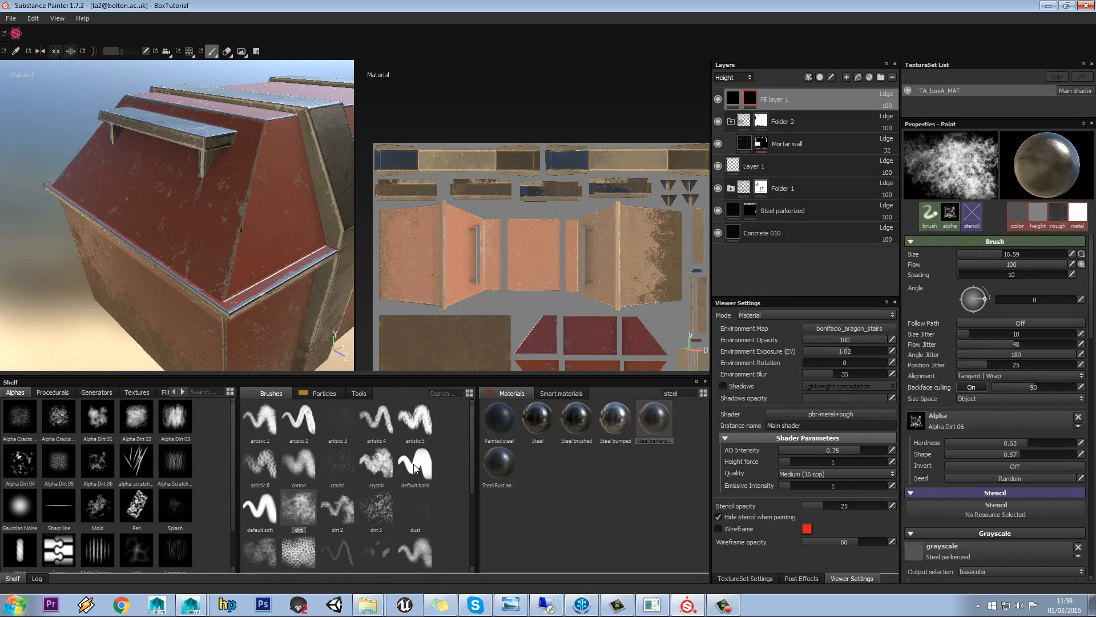
scroll(down, 3)
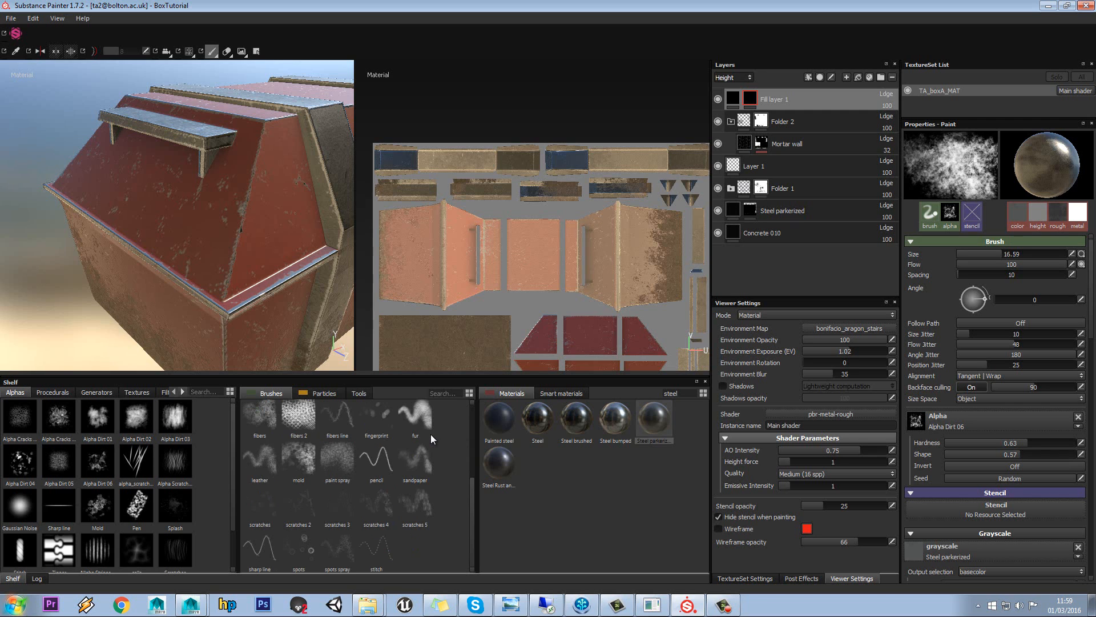
scroll(down, 3)
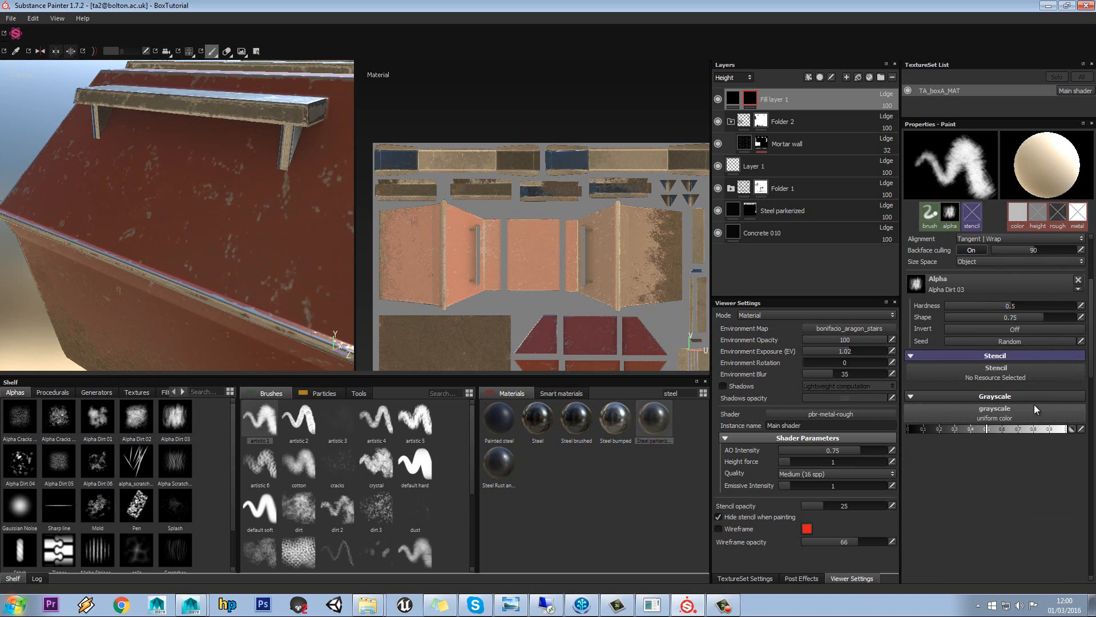
Paint white into the mask to reveal a brown rust patch on the box's sloped side.
click(243, 215)
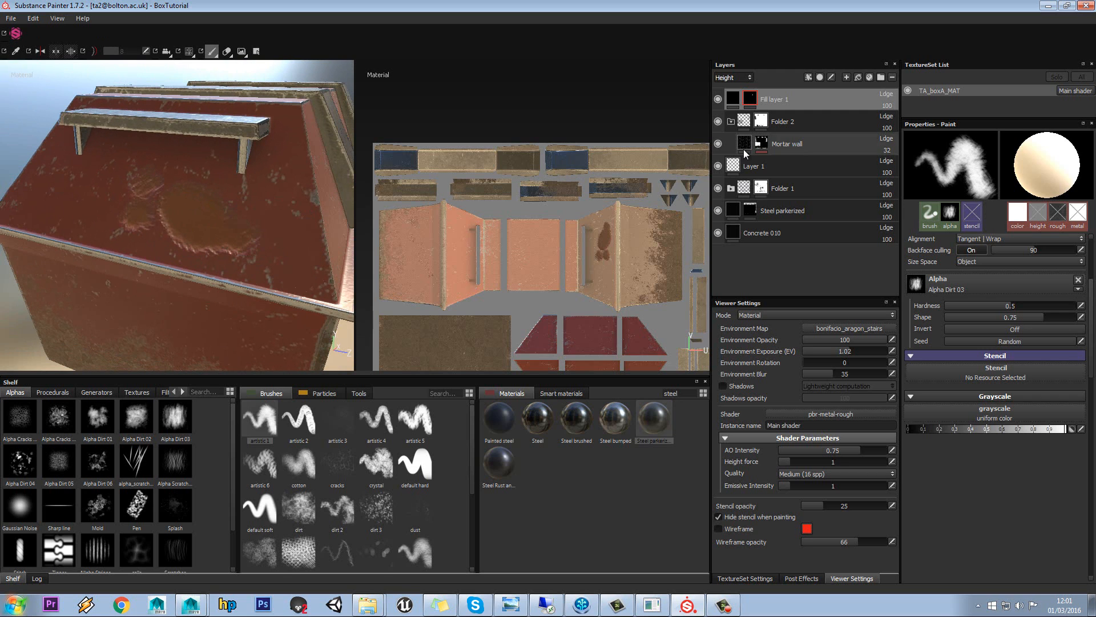
Clear the painted rust from the mask and load Alpha Dirt 04 into the brush Stencil slot.
right_click(748, 98)
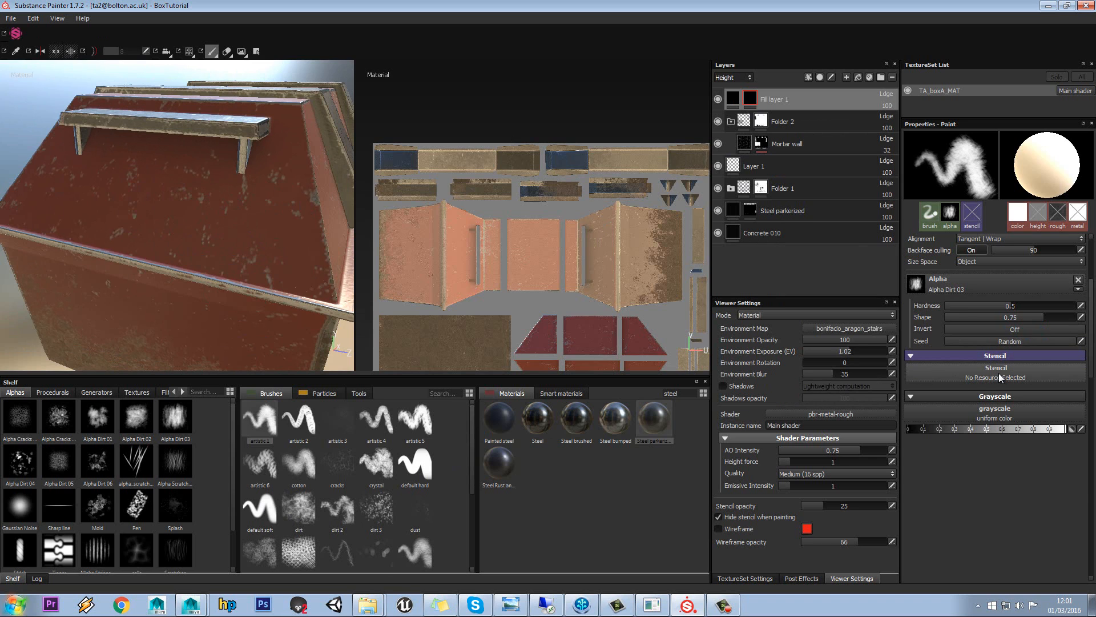
click(996, 377)
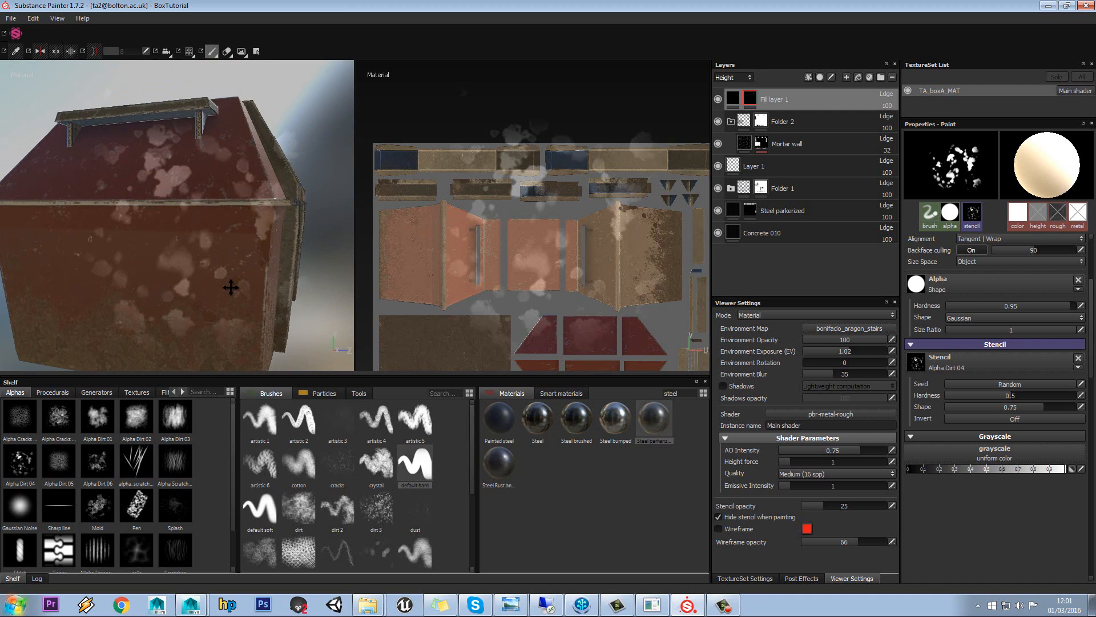
Paint round rust pits through the stencil on the box side, then remove the stencil.
drag(230, 286, 263, 272)
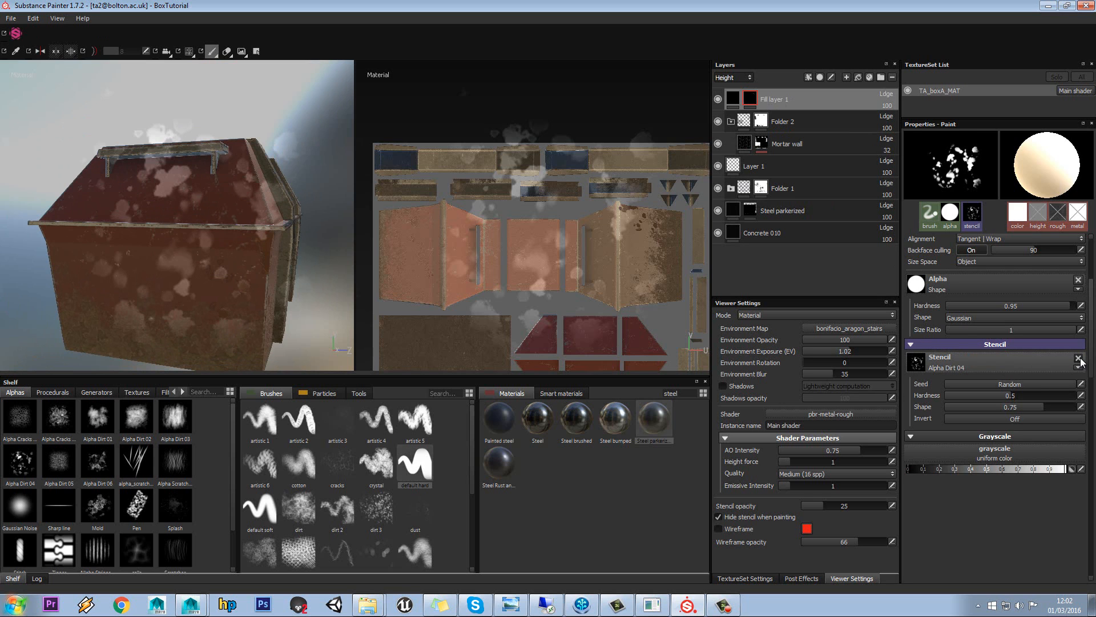
click(1085, 358)
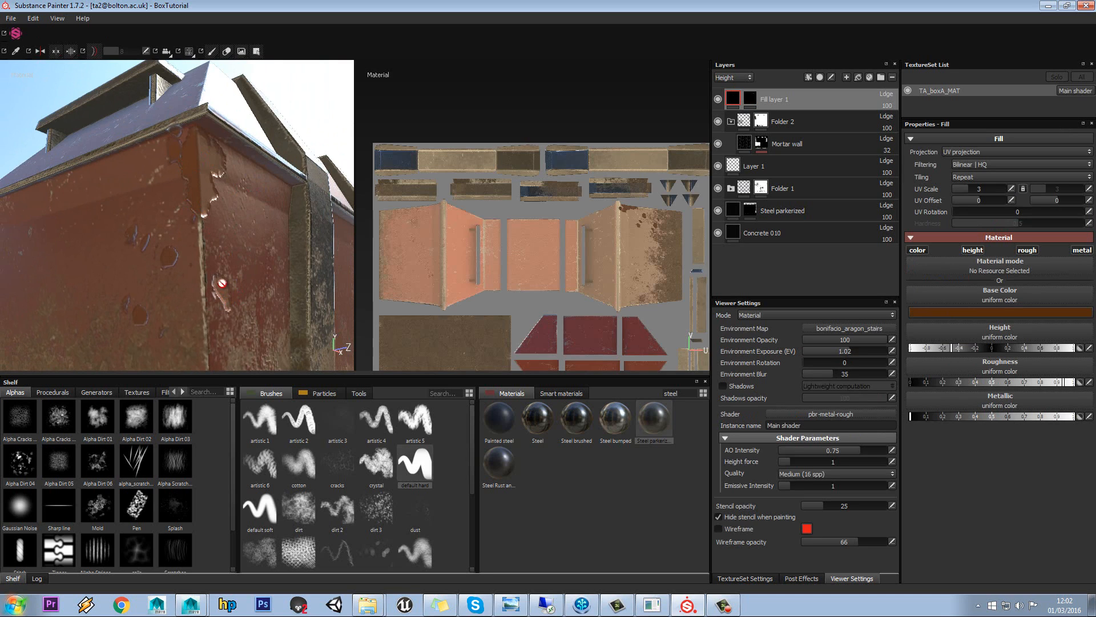
mouse_move(197, 190)
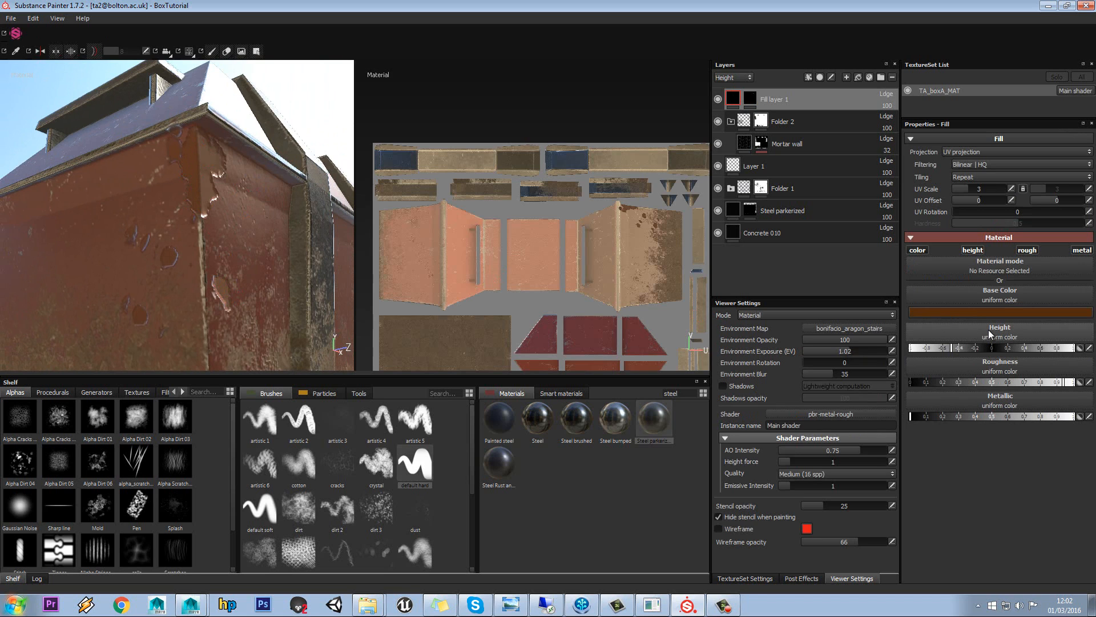
Drive the fill height with BnW Spots 2 at histogram position 0.3 and disorder 23.35.
click(999, 336)
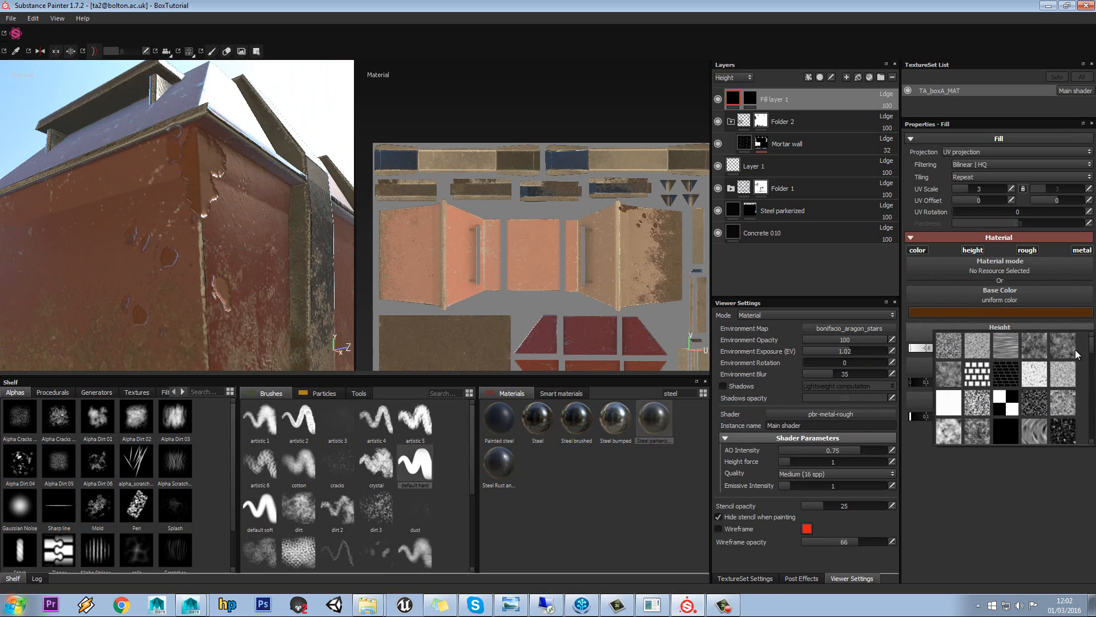
scroll(down, 3)
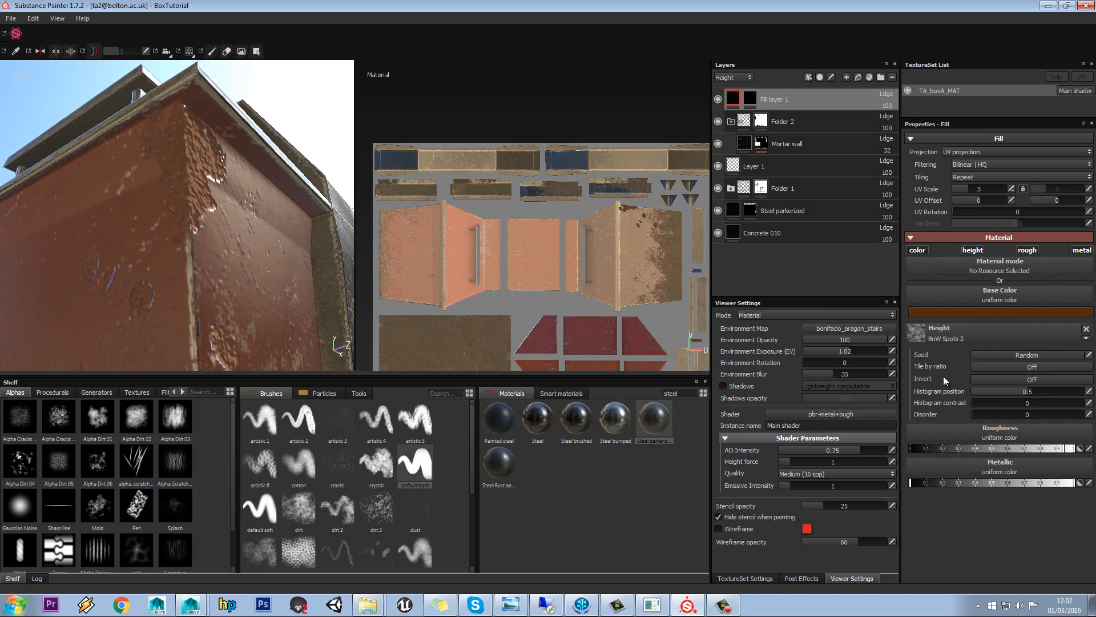
drag(1028, 392, 992, 391)
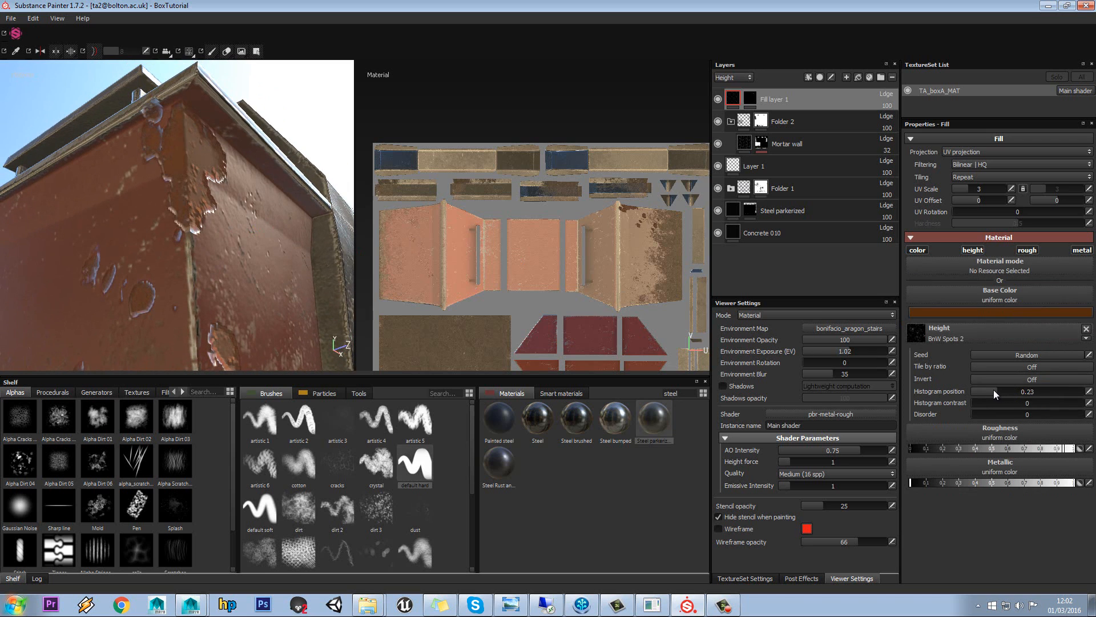
drag(986, 391, 1007, 392)
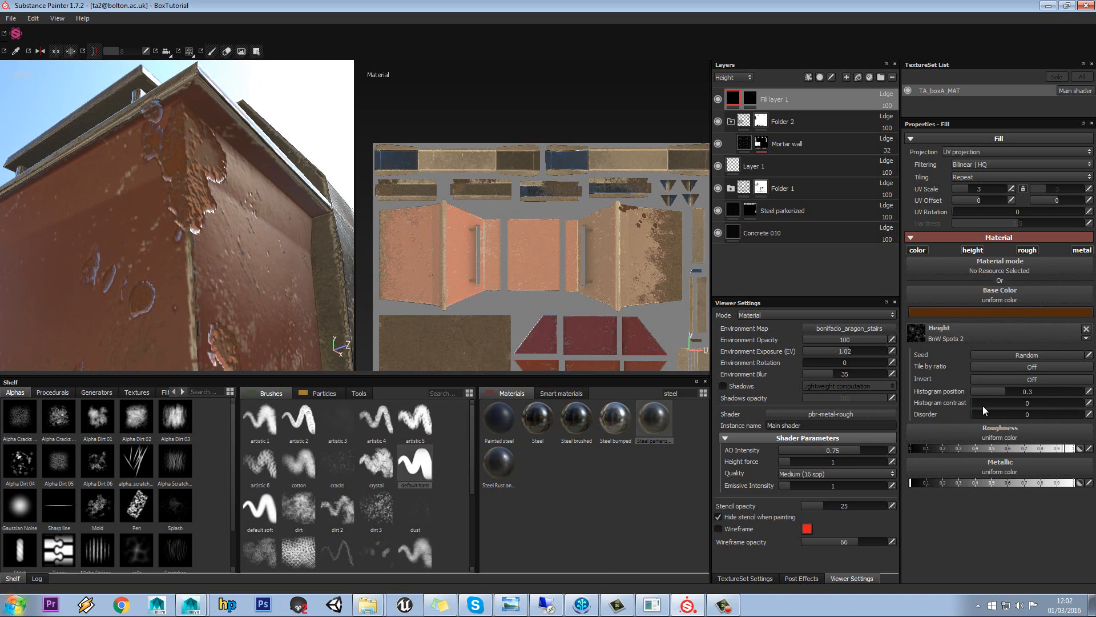
drag(982, 402, 1049, 402)
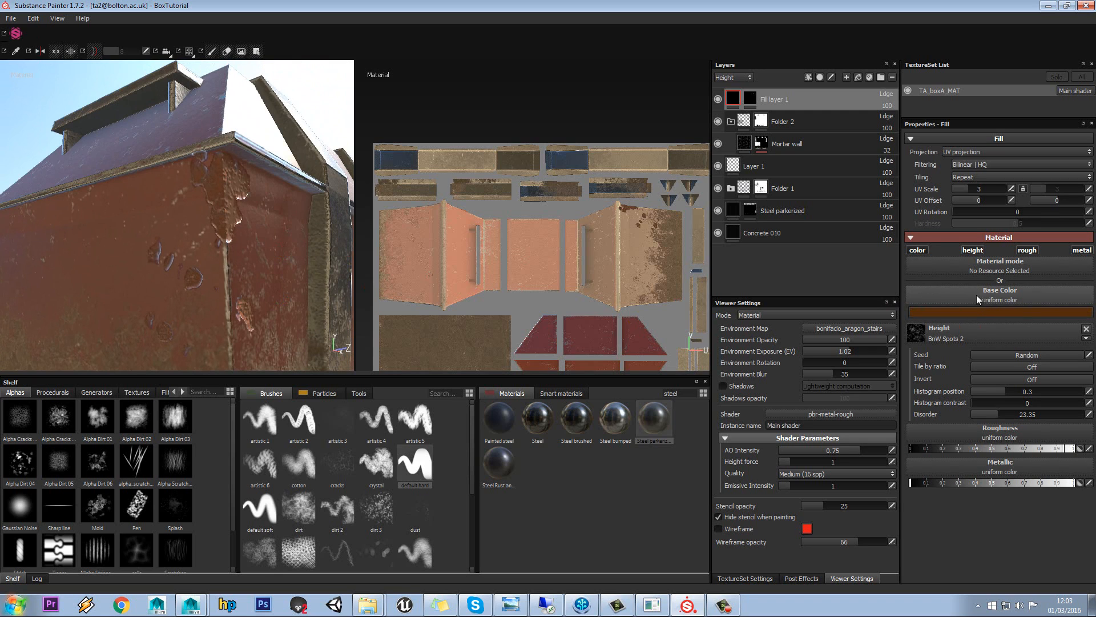
mouse_move(1003, 302)
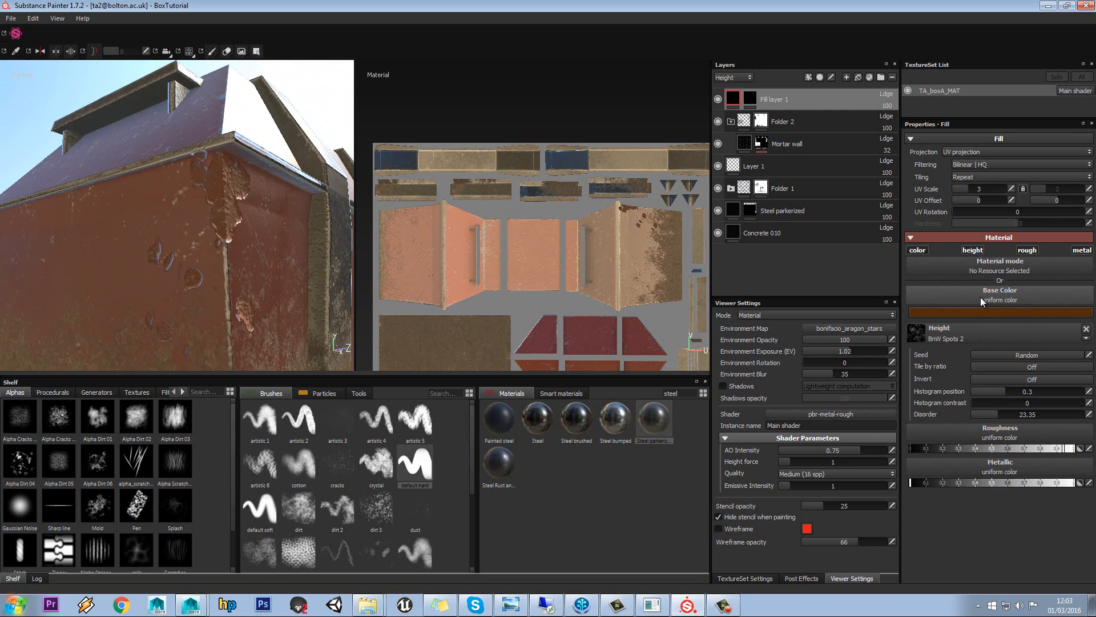
Bring up the open file browser windows from the taskbar.
click(1000, 299)
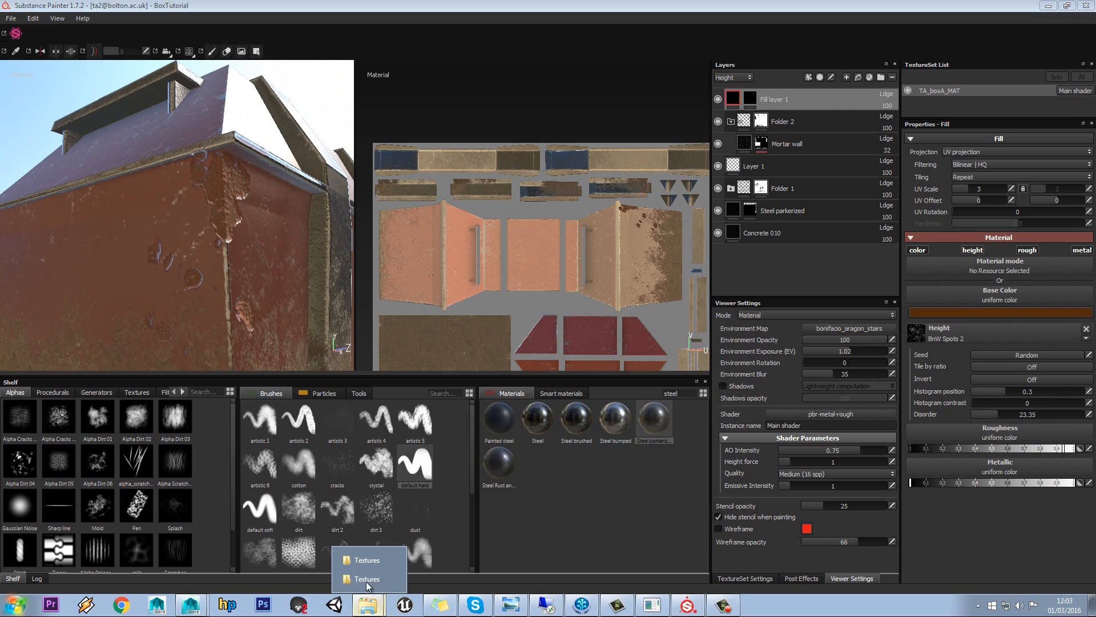
Import rust_tile from the Textures folder and use it as the fill's base colour.
click(367, 578)
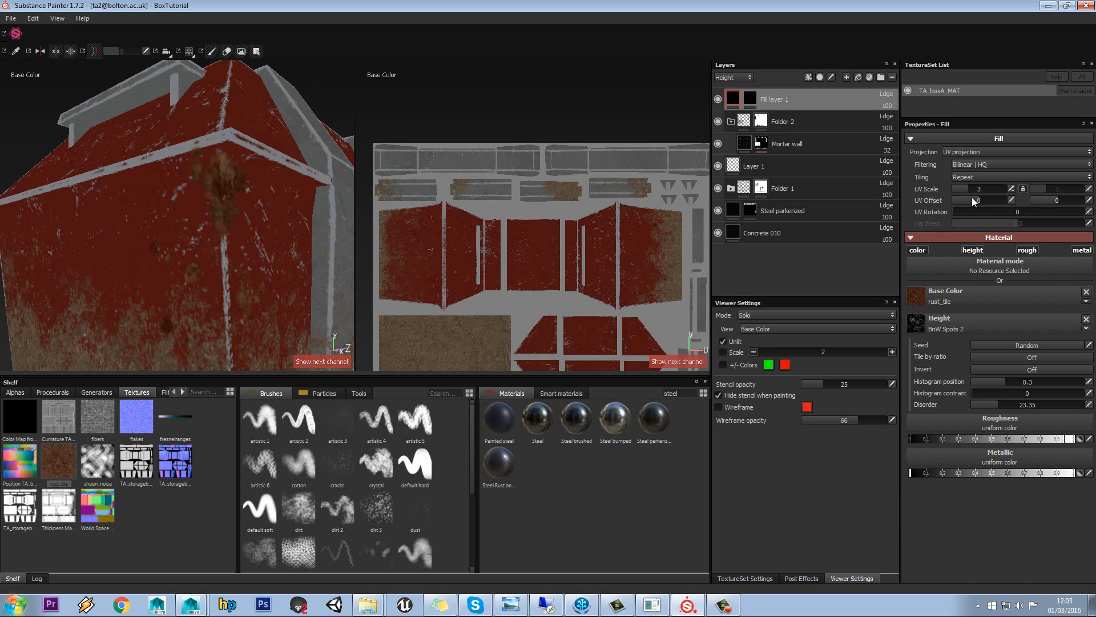
Tile the rust_tile fill at UV scale 1.885 and return the viewport to Material shading.
drag(982, 188, 989, 189)
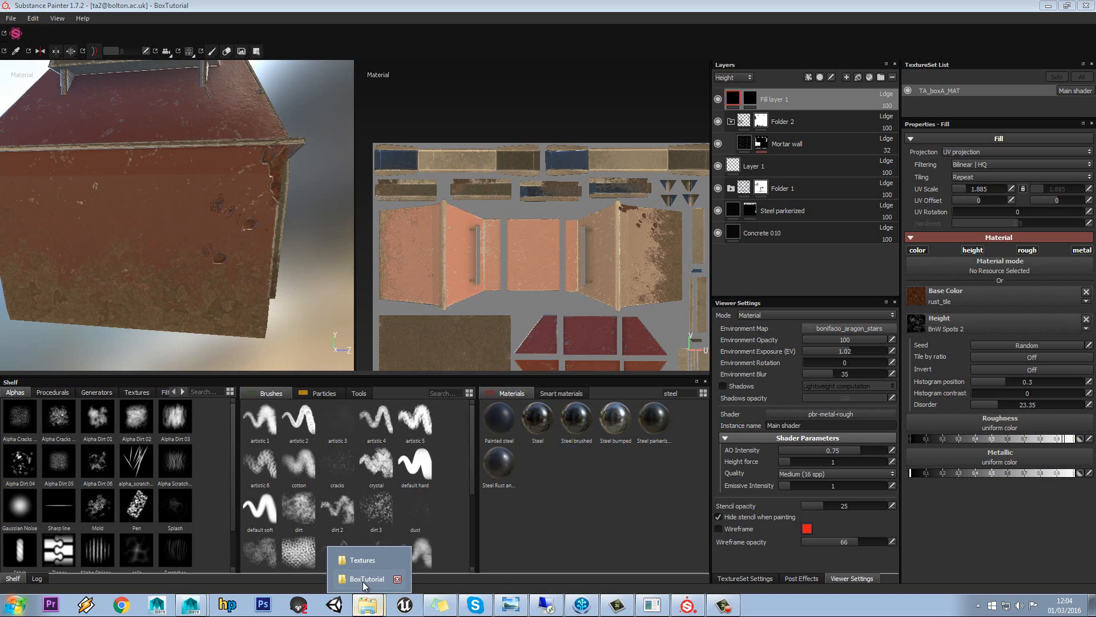
Browse the ALPHAS folder of RustW rust images in BoxTutorial and start saving the project.
click(367, 578)
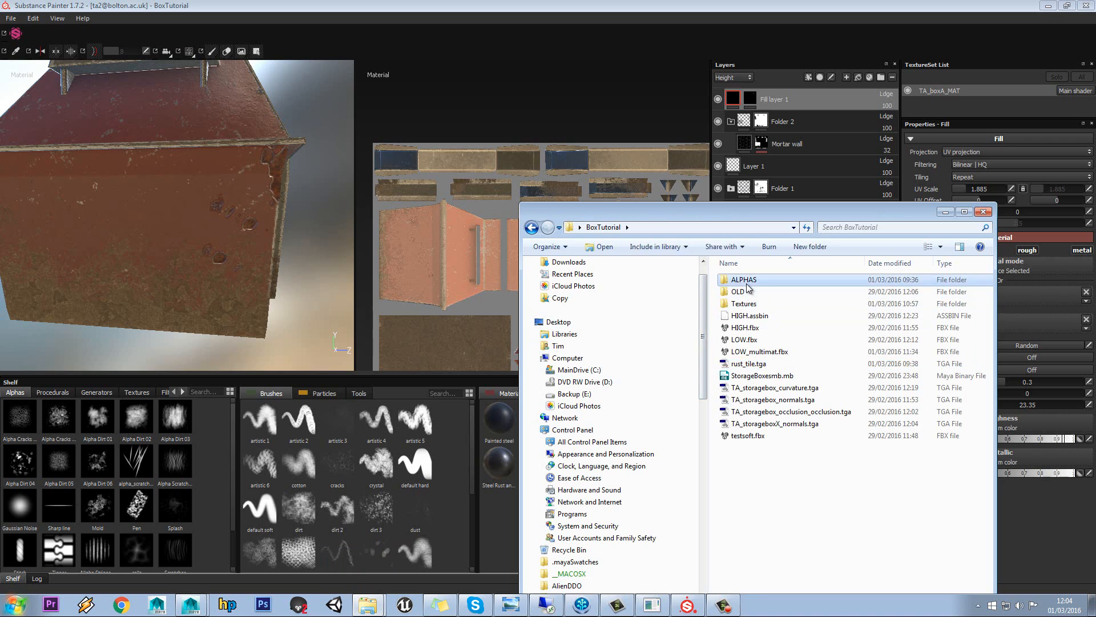
double_click(743, 279)
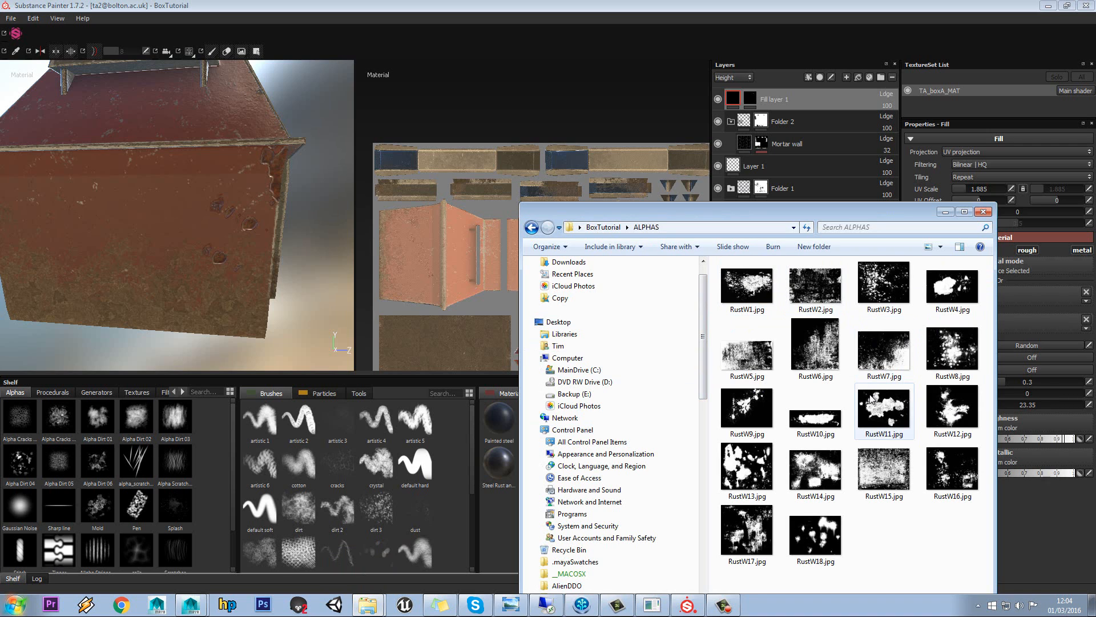
mouse_move(883, 408)
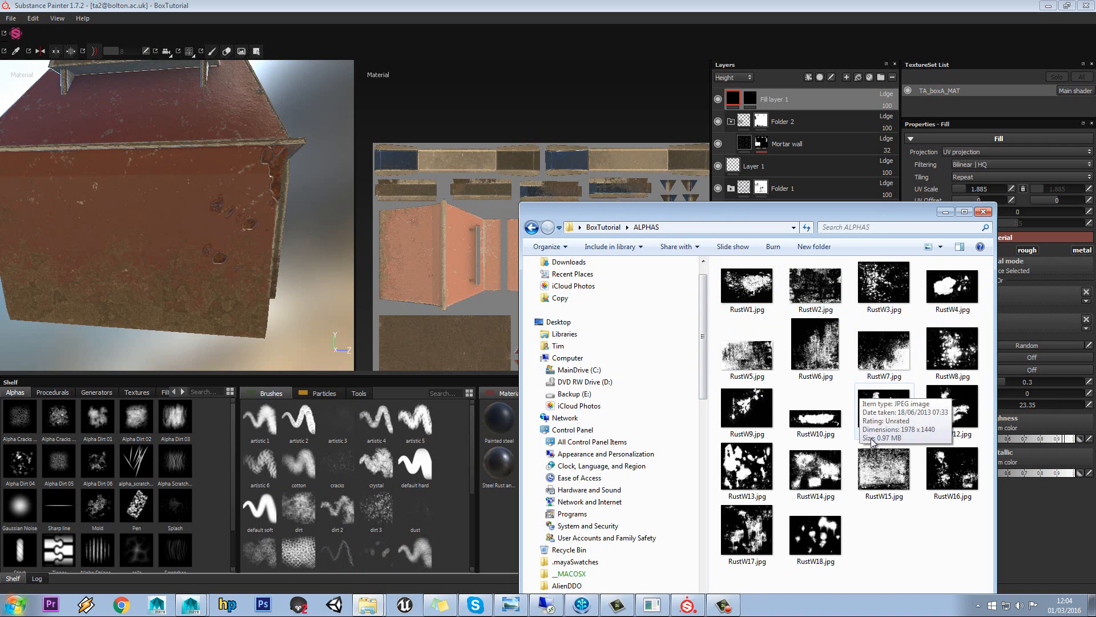
click(952, 468)
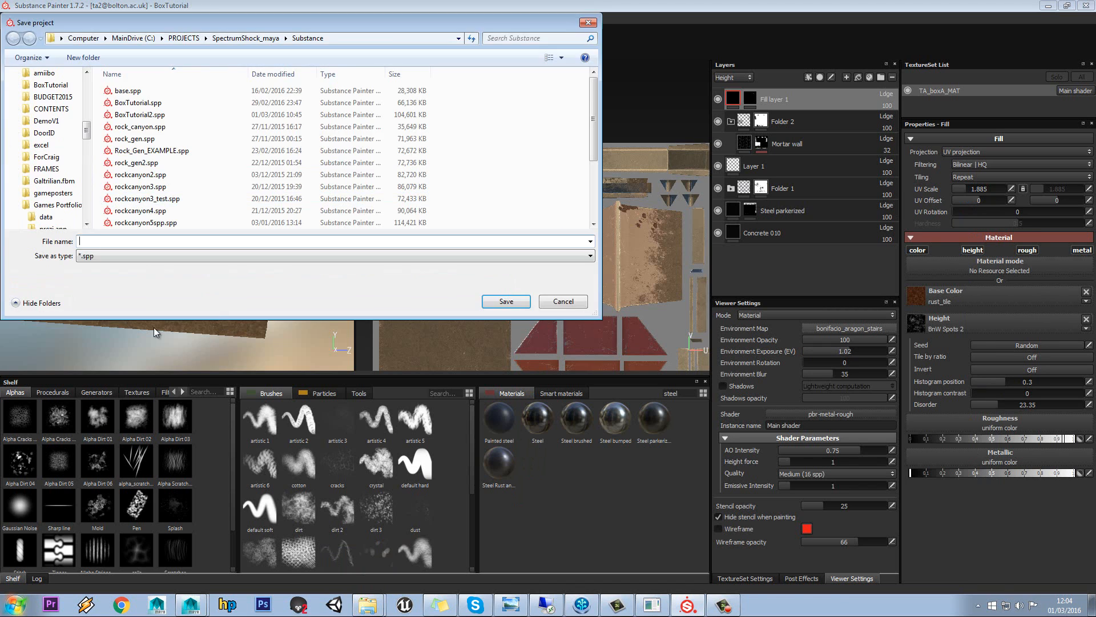
Save the project as BoxTutorial2.spp.
click(139, 115)
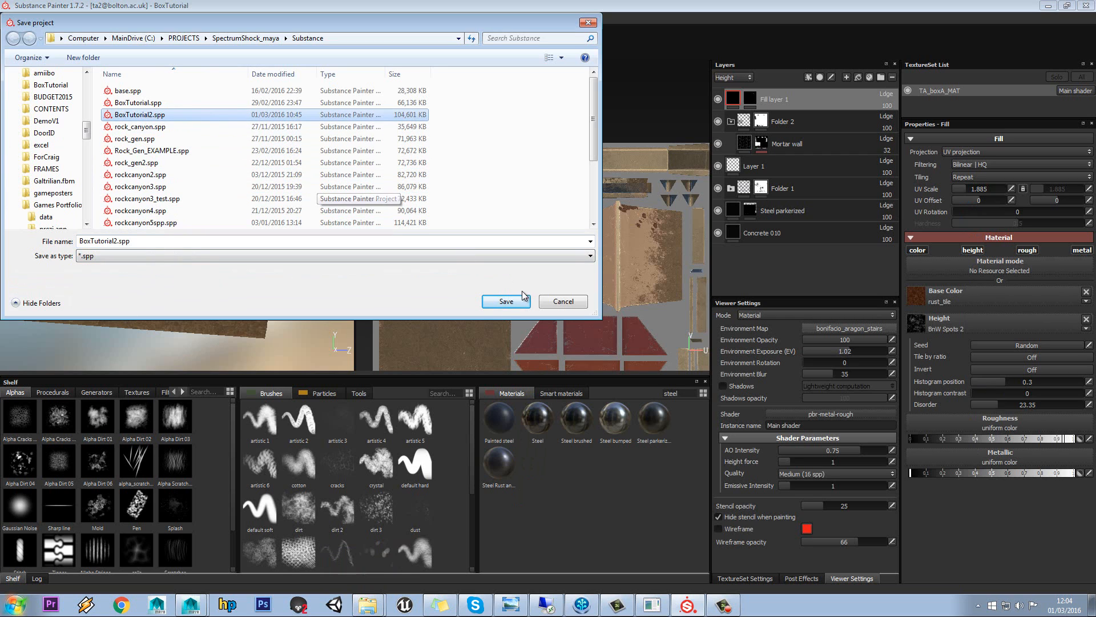
click(505, 300)
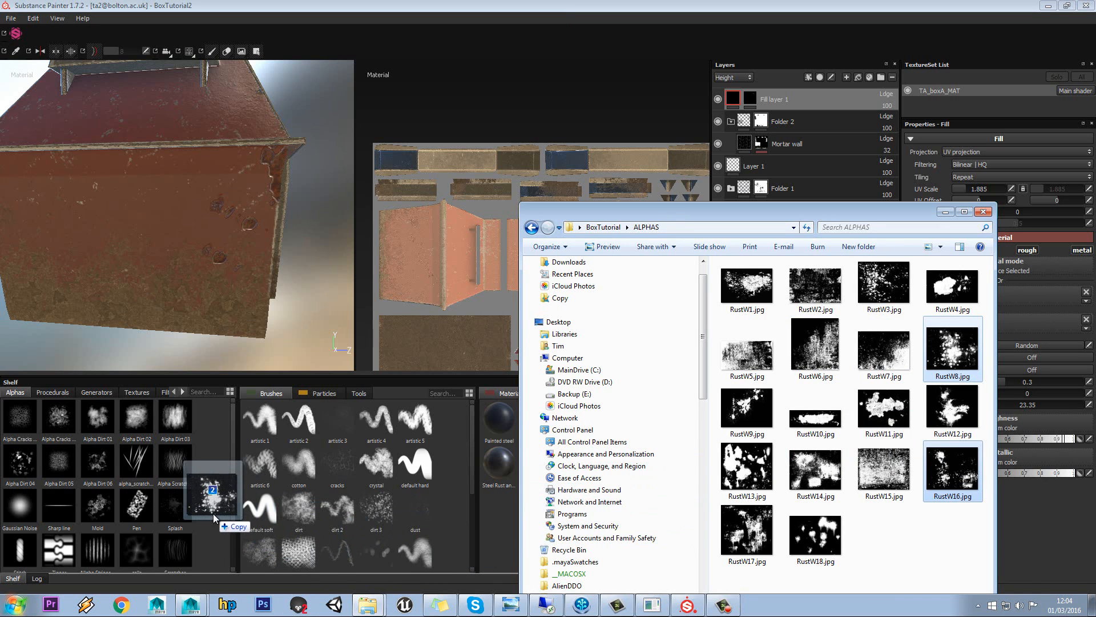
Add the selected RustW rust images to the Alphas shelf.
click(745, 531)
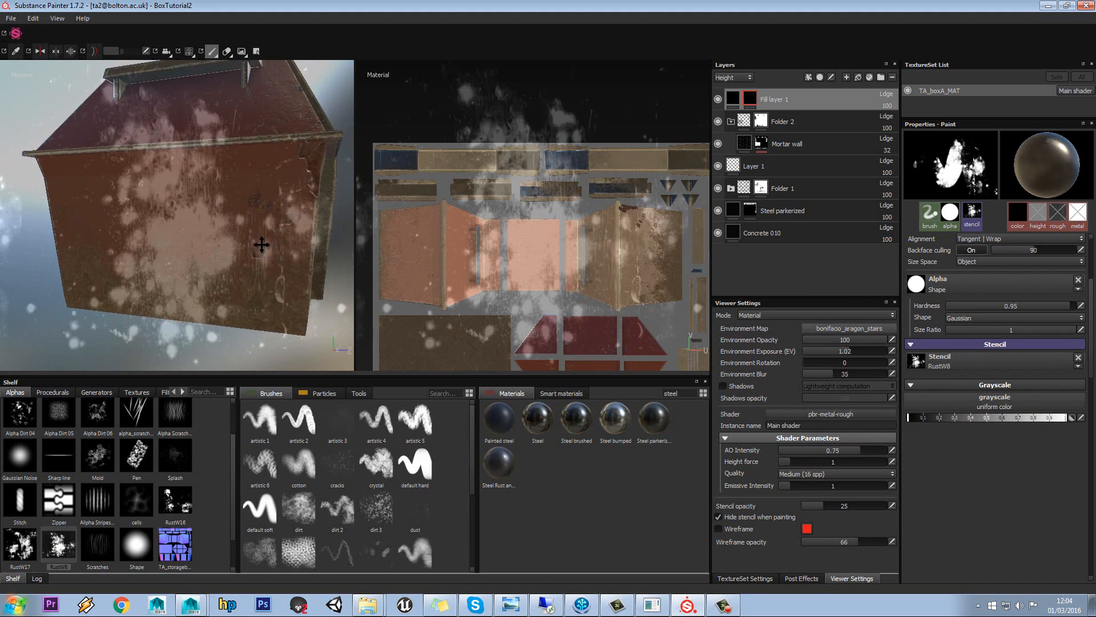
Paint rust patches through the RustW8 stencil onto the box side and vertical edge.
drag(263, 245, 283, 277)
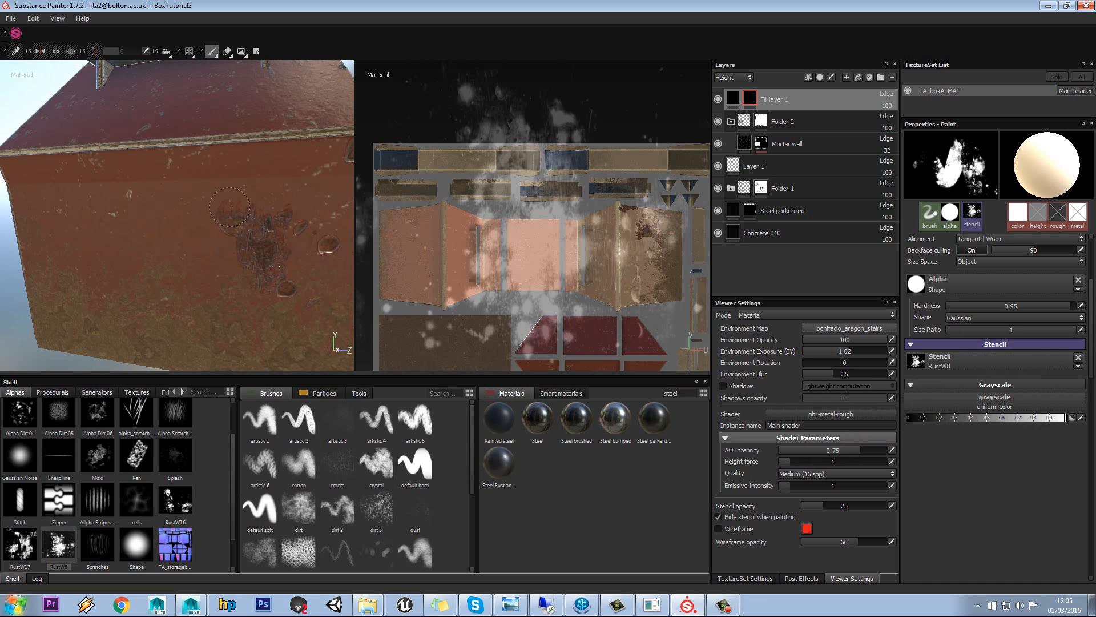
click(260, 272)
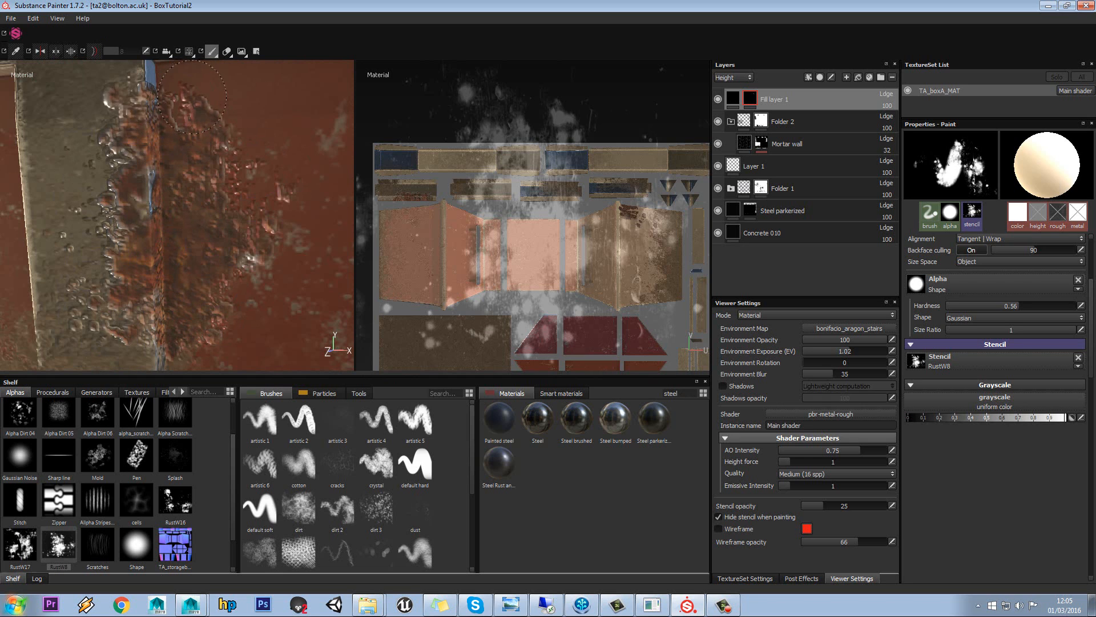
drag(195, 98, 287, 185)
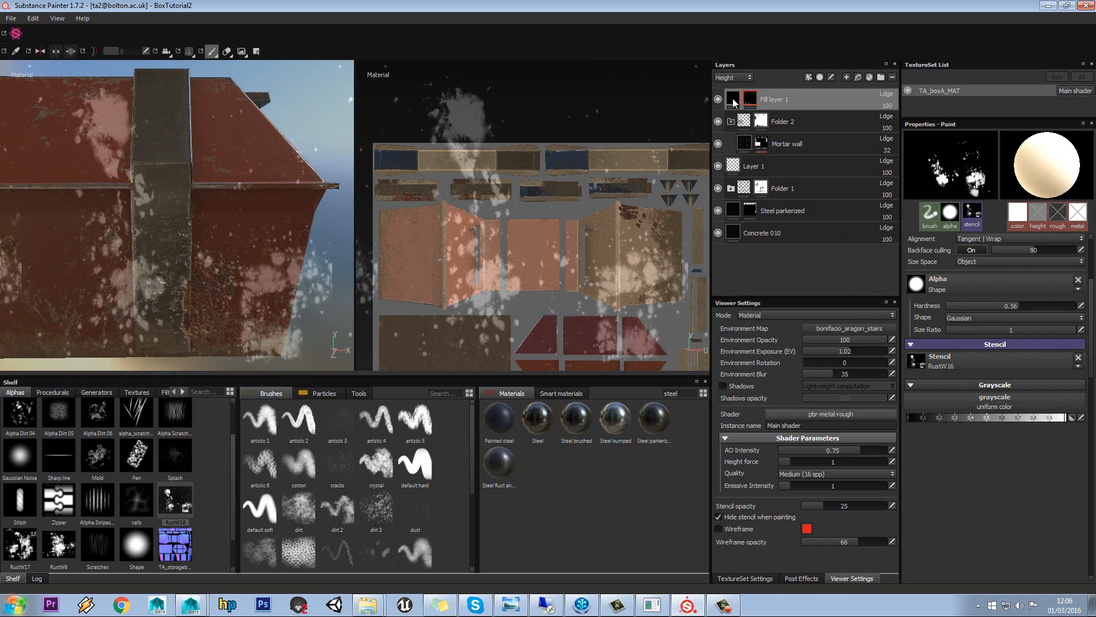
Select the fill layer's content instead of its mask after painting RustW16 rust.
click(774, 99)
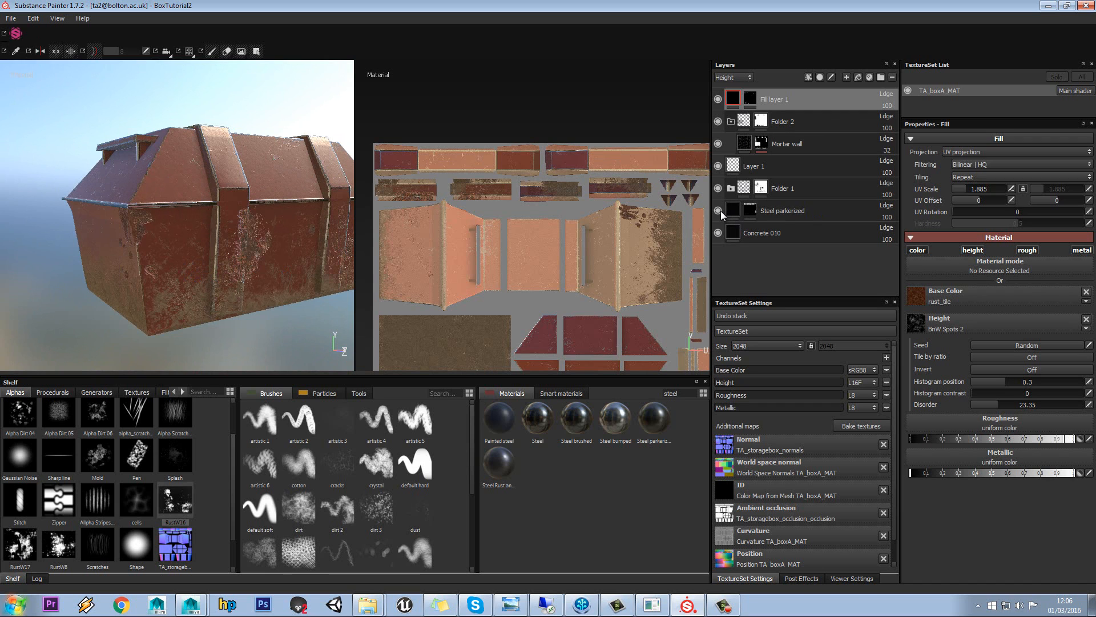
Select the Steel parkerized layer to show its material parameters.
click(781, 210)
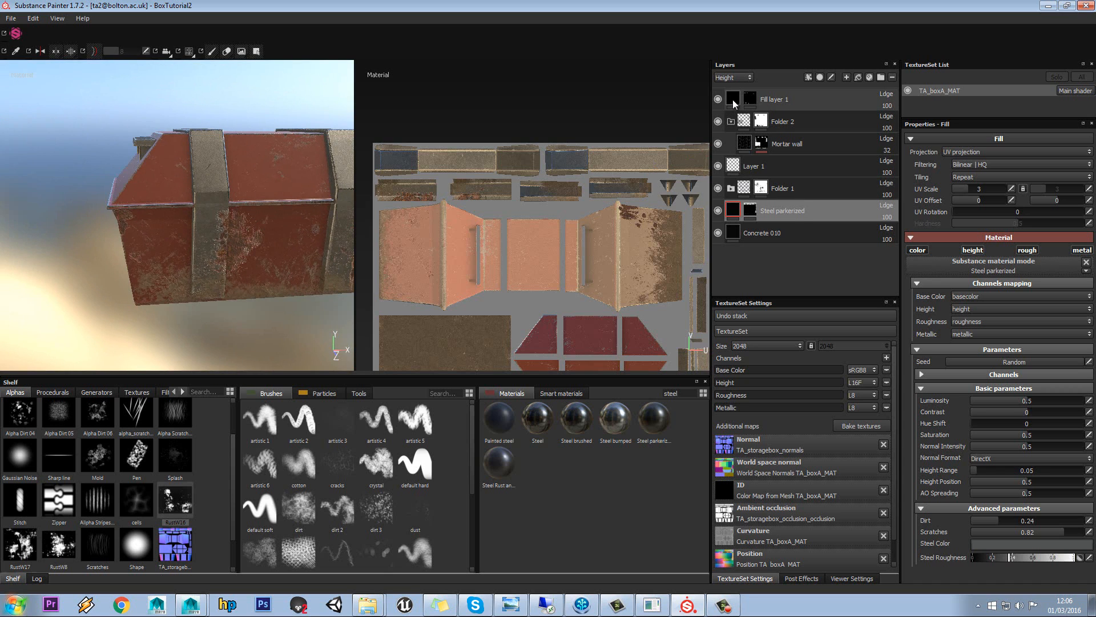
Select the rust fill layer again to adjust its opacity.
click(772, 98)
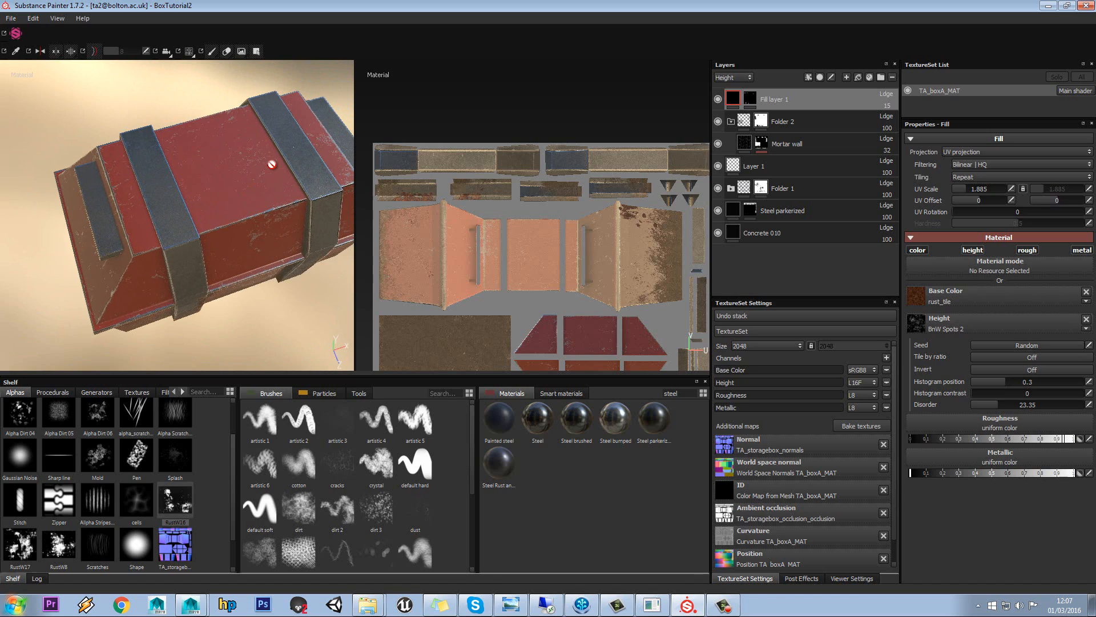
mouse_move(217, 153)
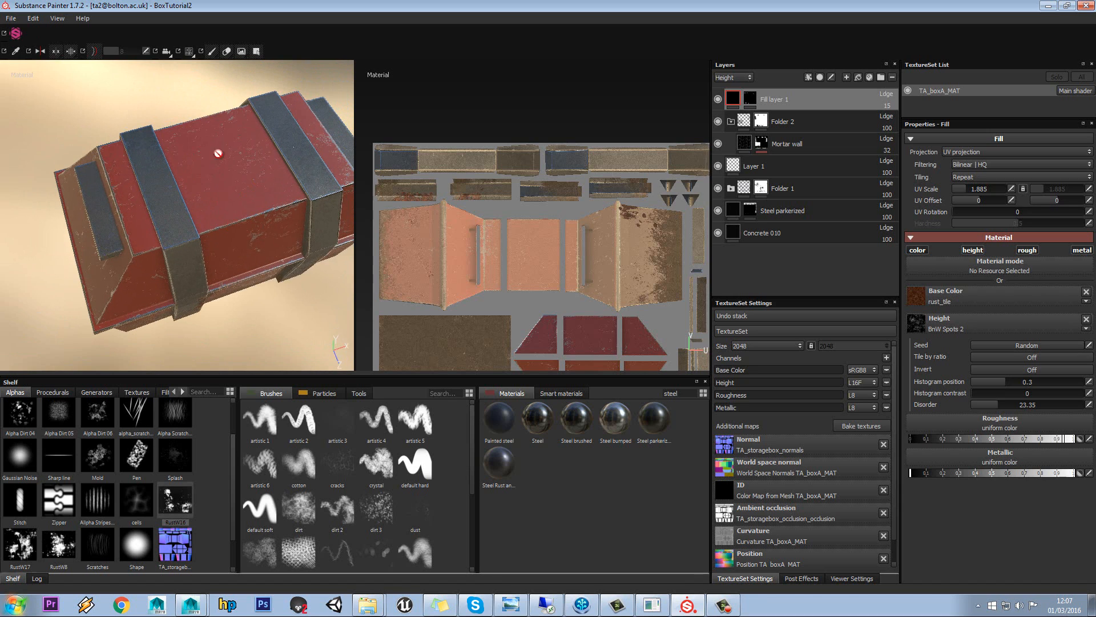